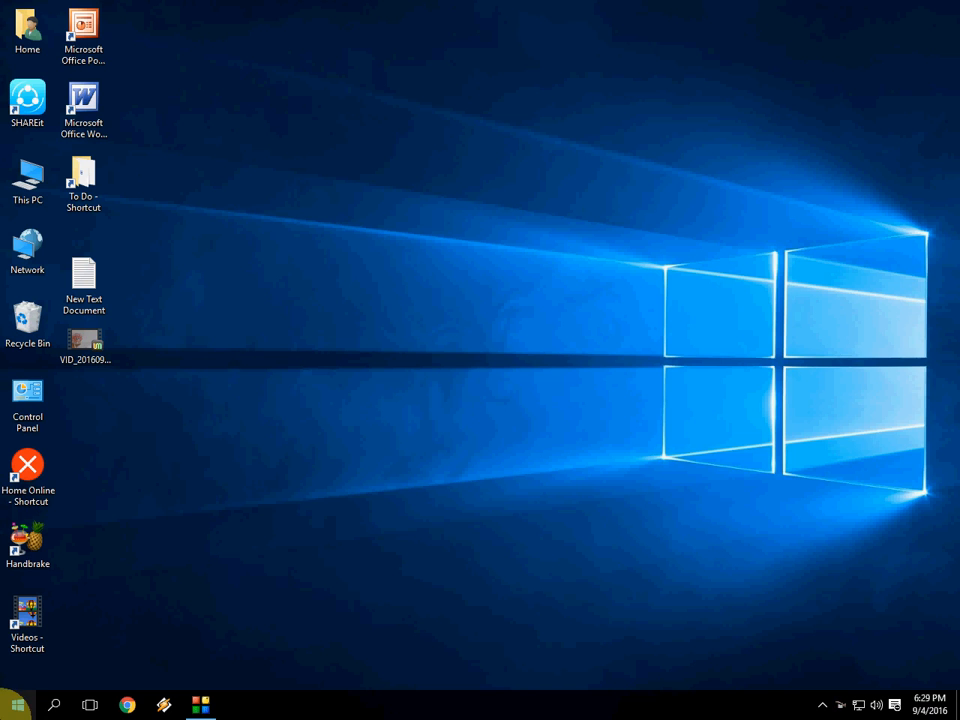
Search for cmd from Start and run Command Prompt as administrator
{"action": "left_click", "coordinate": [16, 704]}
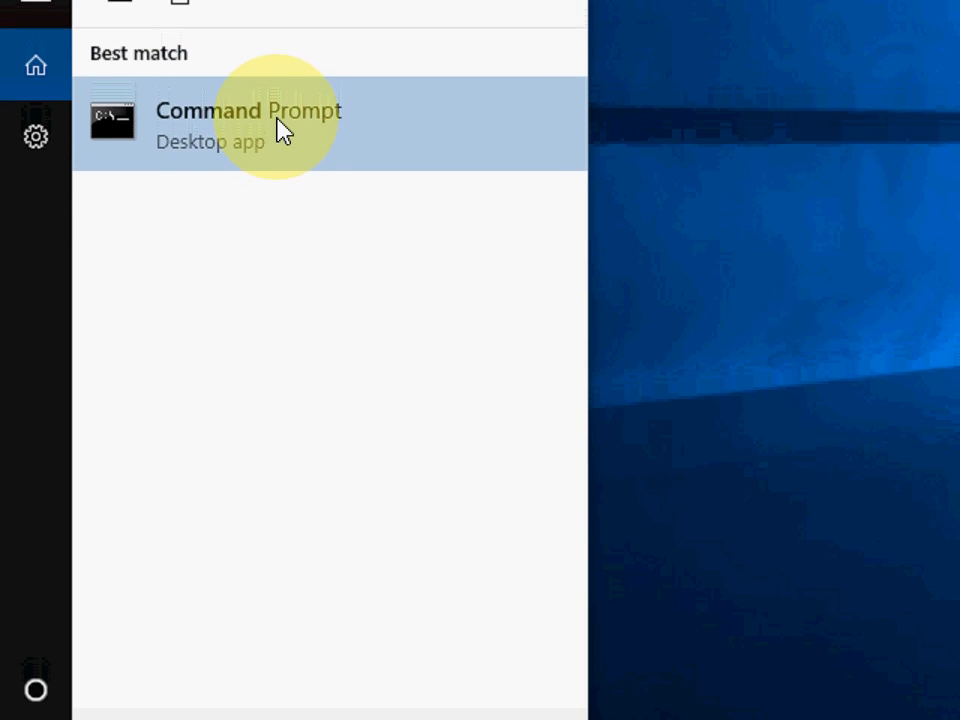
{"action": "right_click", "coordinate": [248, 124]}
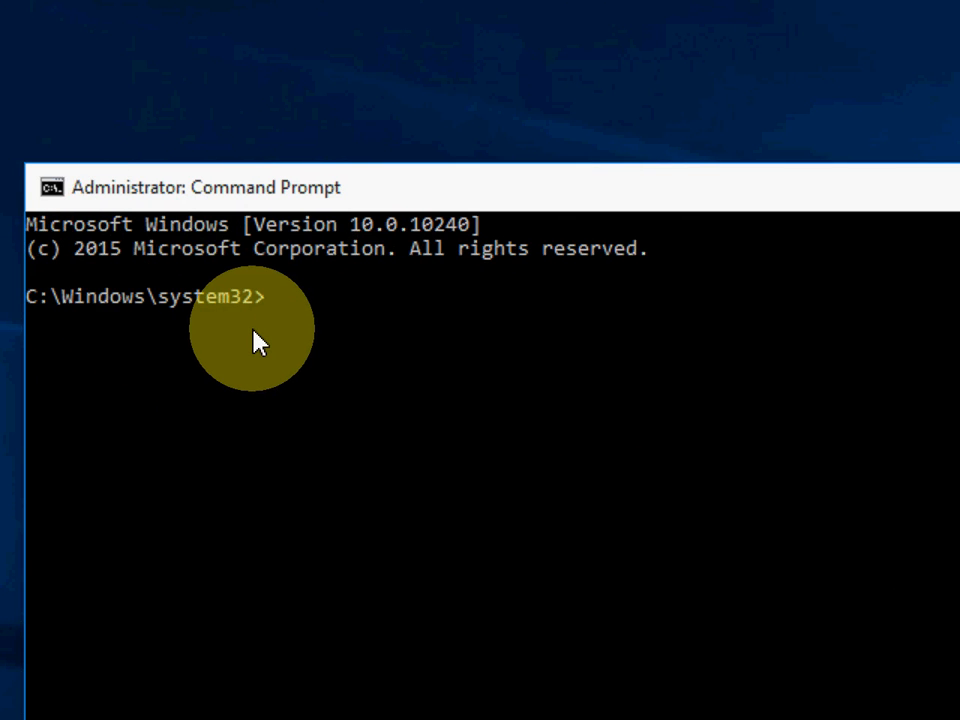
Enter 'shutdown -s -t 0' at the administrator prompt without running it
{"action": "type", "text": "shtu"}
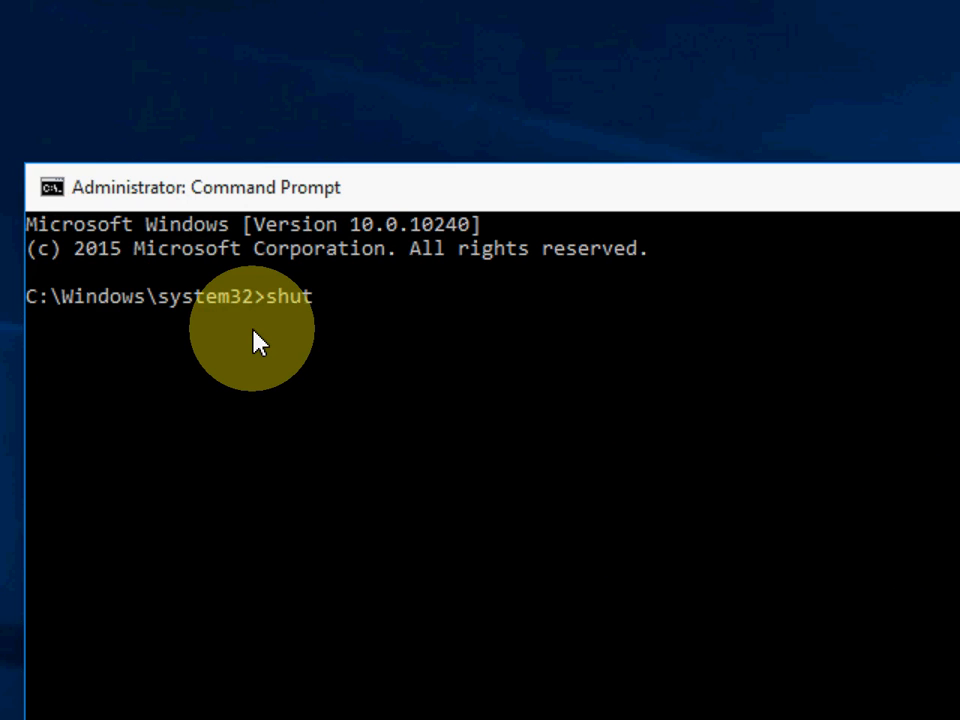
{"action": "type", "text": "down"}
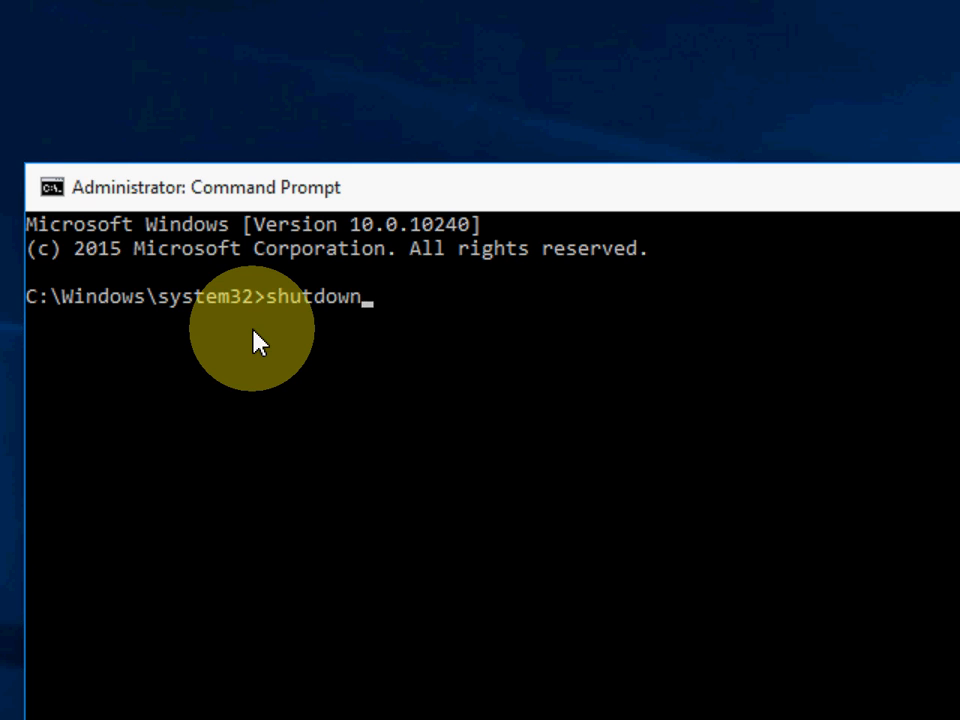
{"action": "type", "text": "-"}
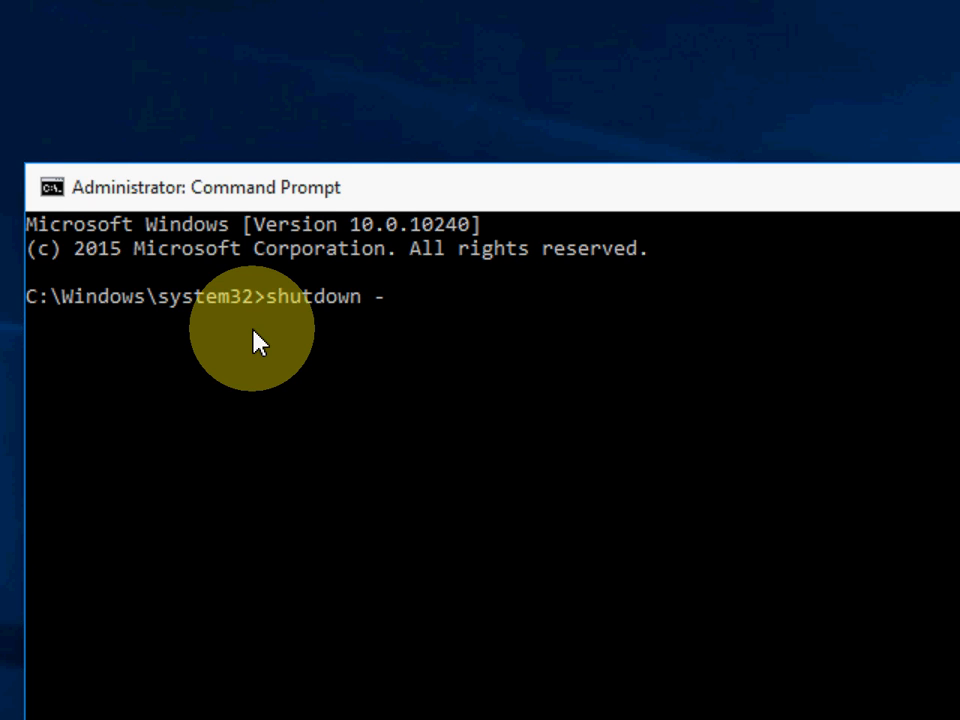
{"action": "type", "text": "s -"}
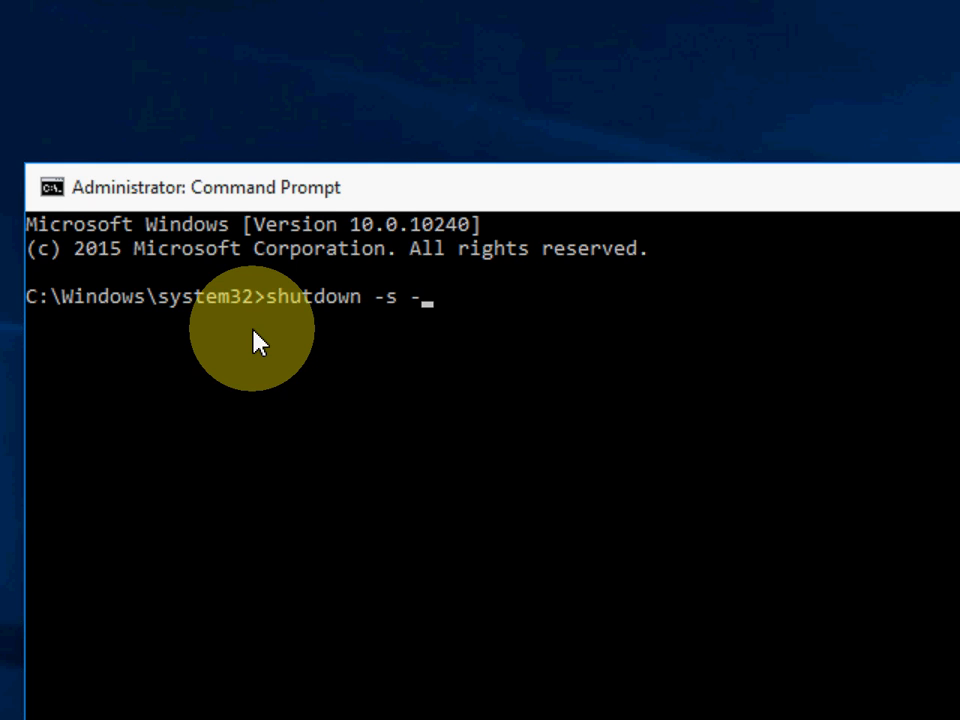
{"action": "type", "text": "t 0"}
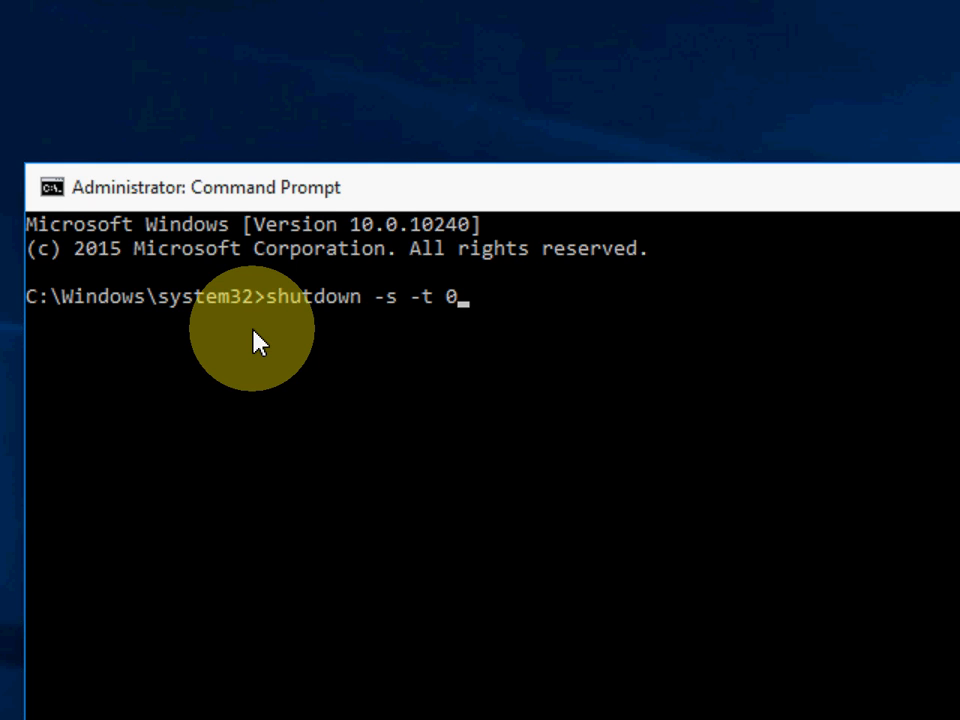
{"action": "type", "text": "3"}
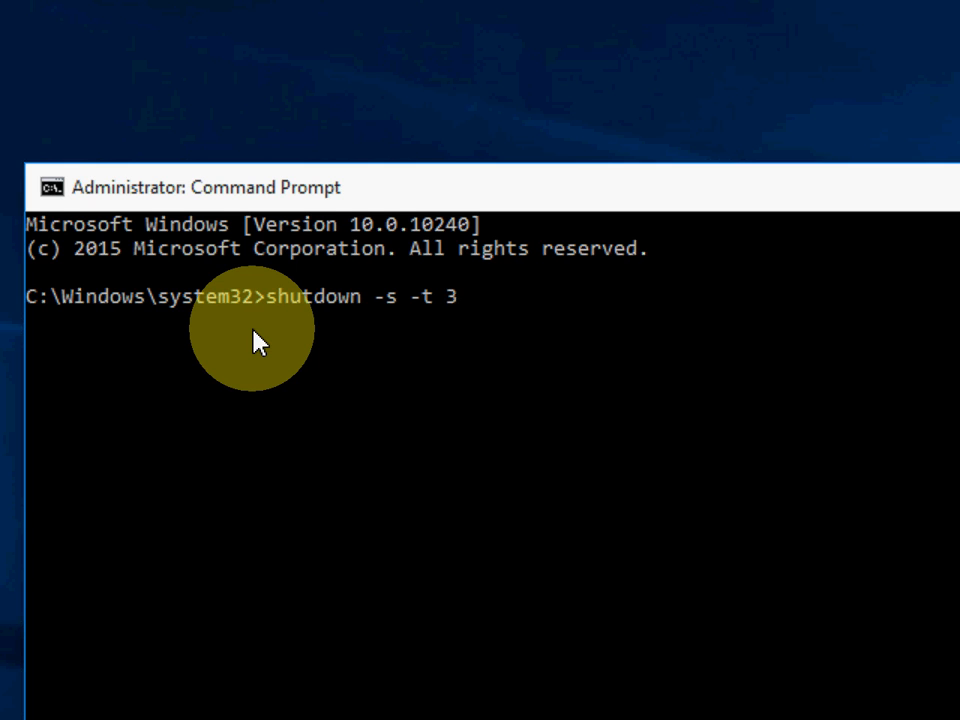
{"action": "key", "text": "Backspace"}
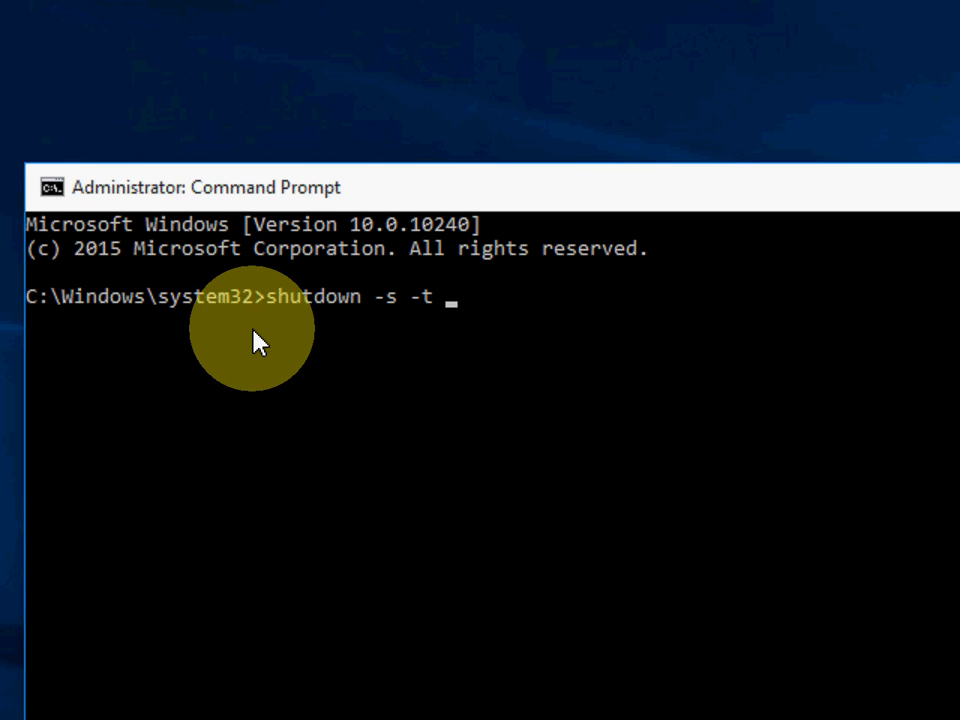
{"action": "type", "text": "0"}
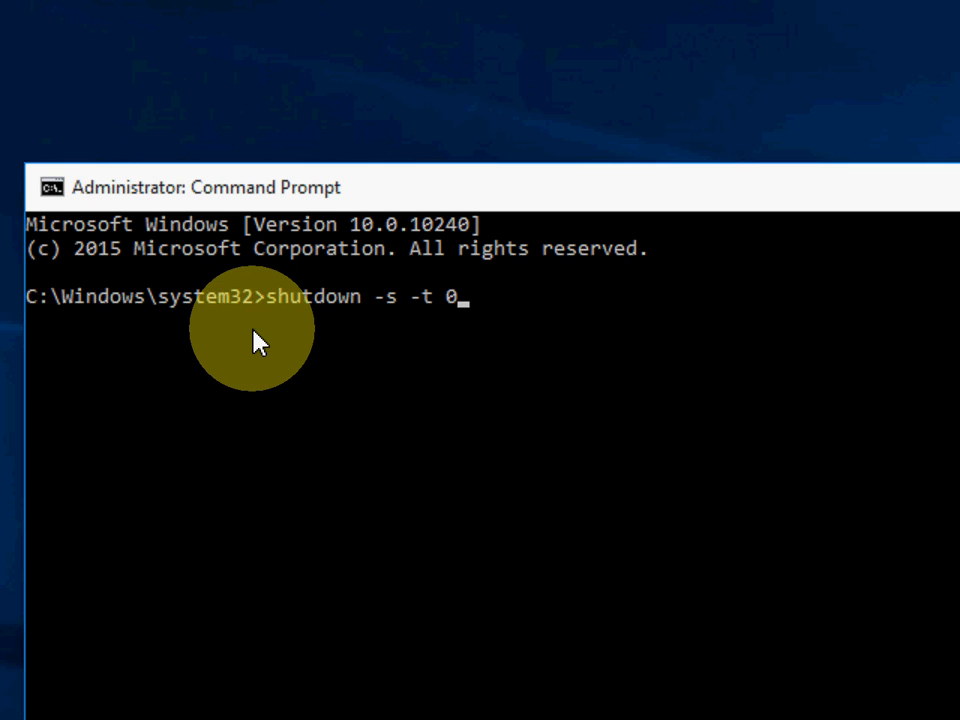